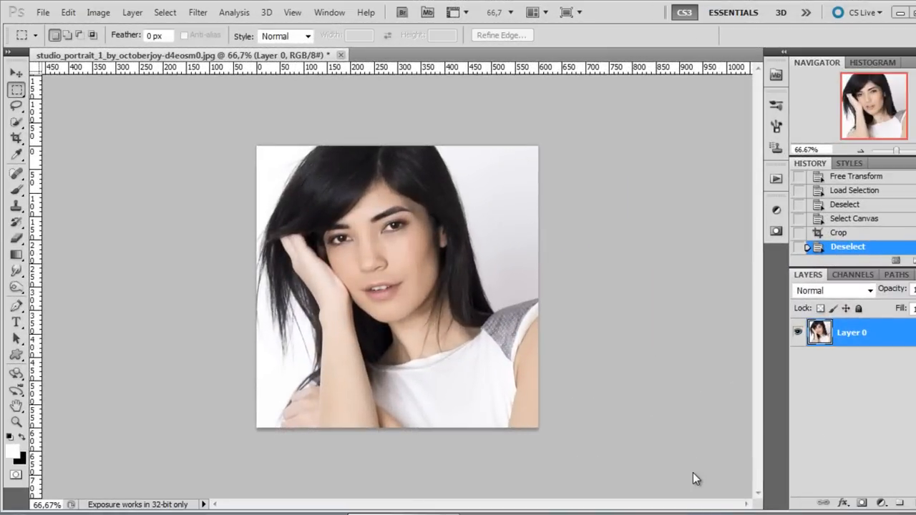
mouse_move(615, 417)
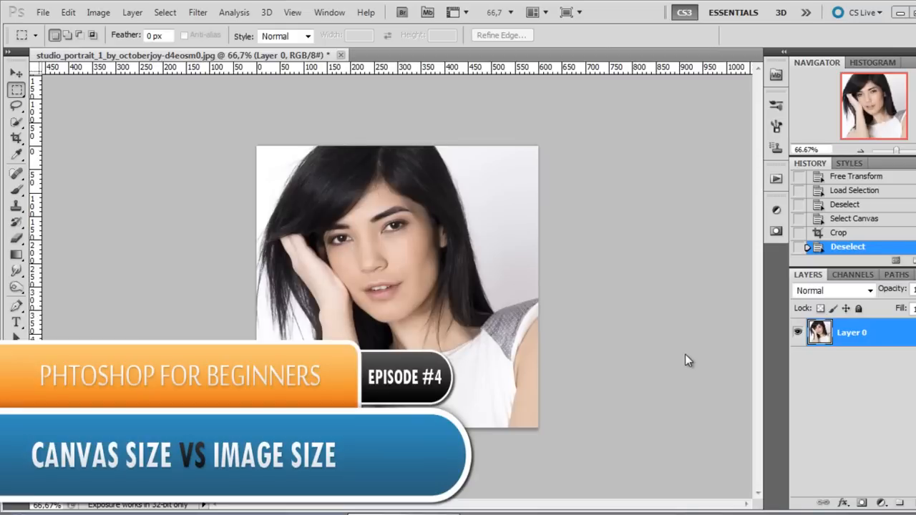
mouse_move(770, 394)
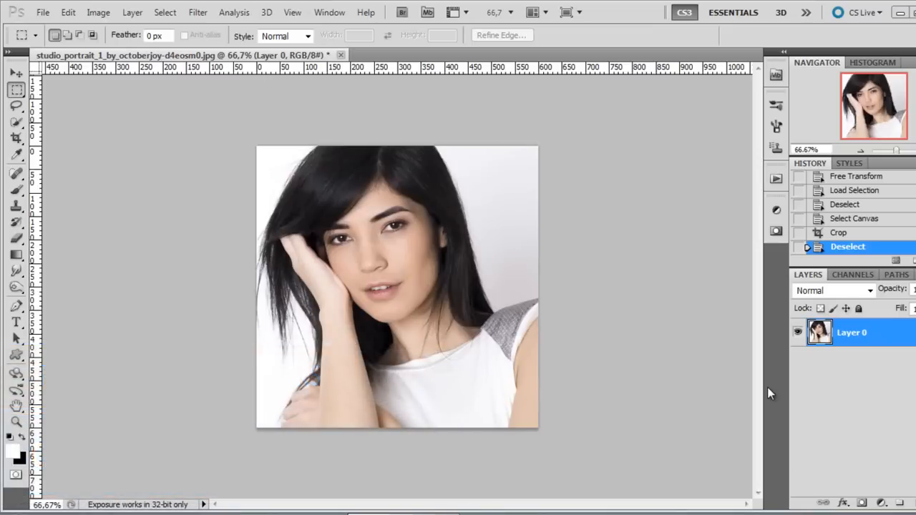
mouse_move(475, 156)
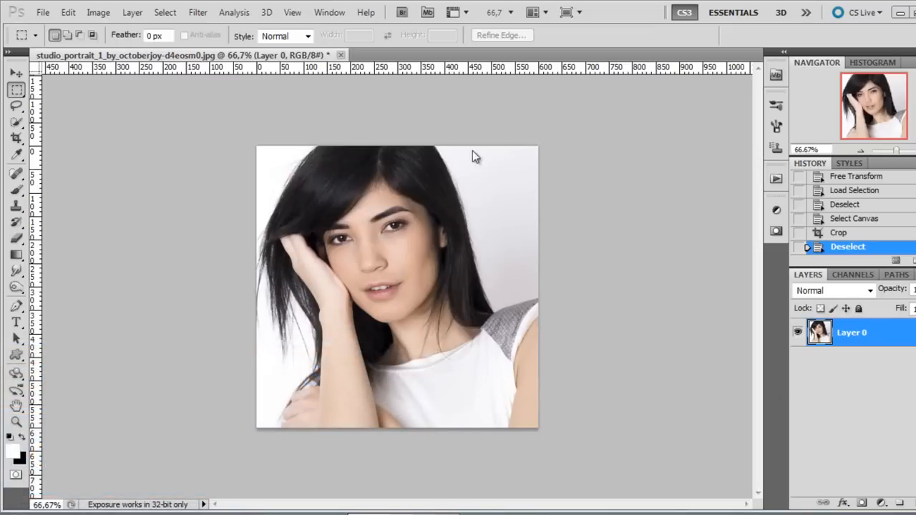
mouse_move(535, 204)
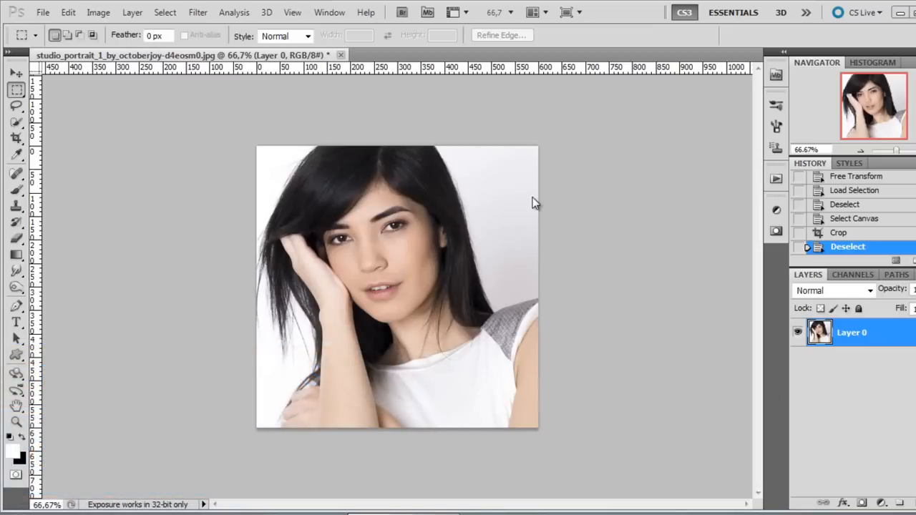
mouse_move(432, 197)
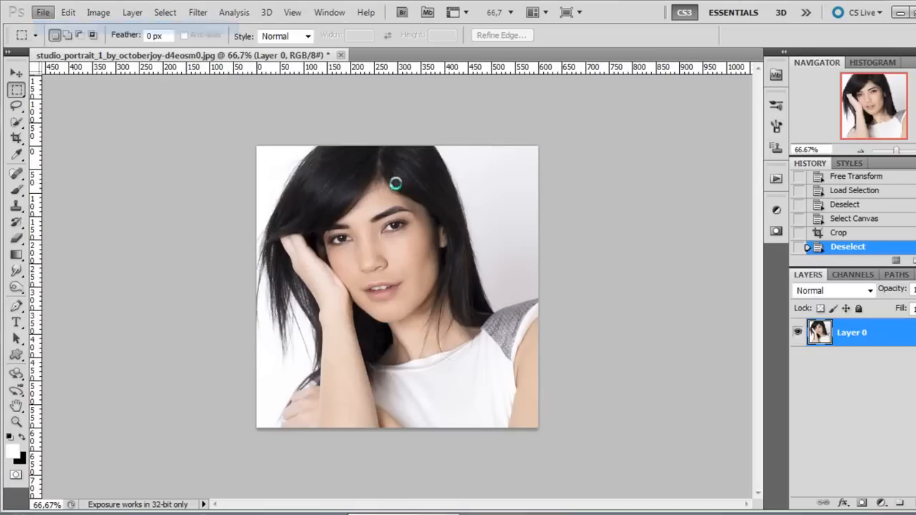
- Look through the New document settings and the Image menu without changing anything
left_click(43, 11)
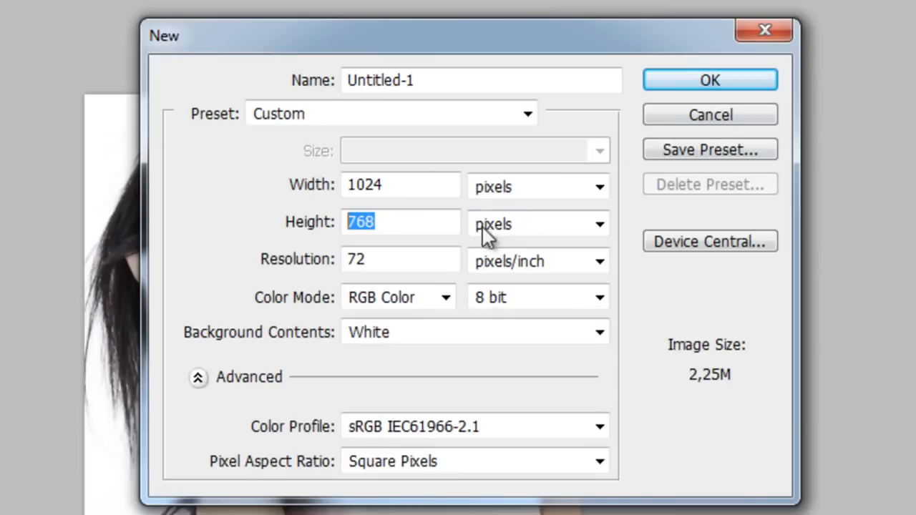
left_click(401, 259)
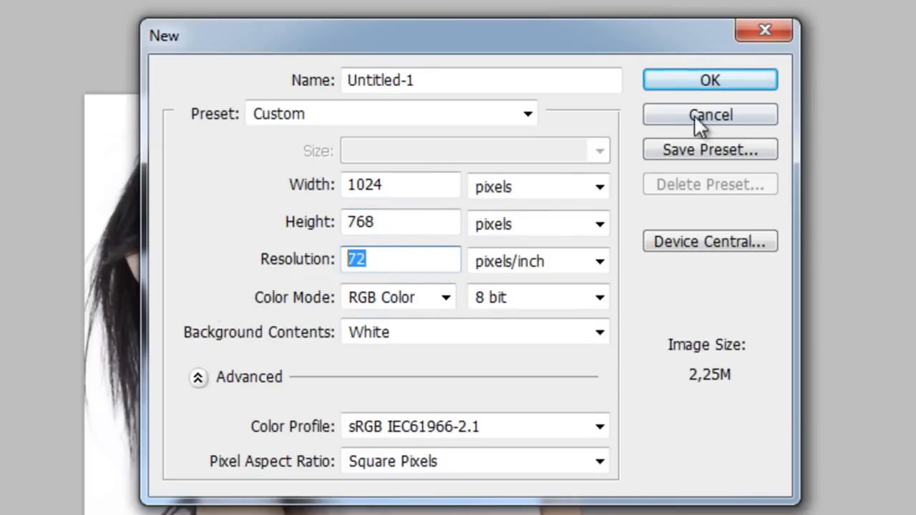
left_click(710, 114)
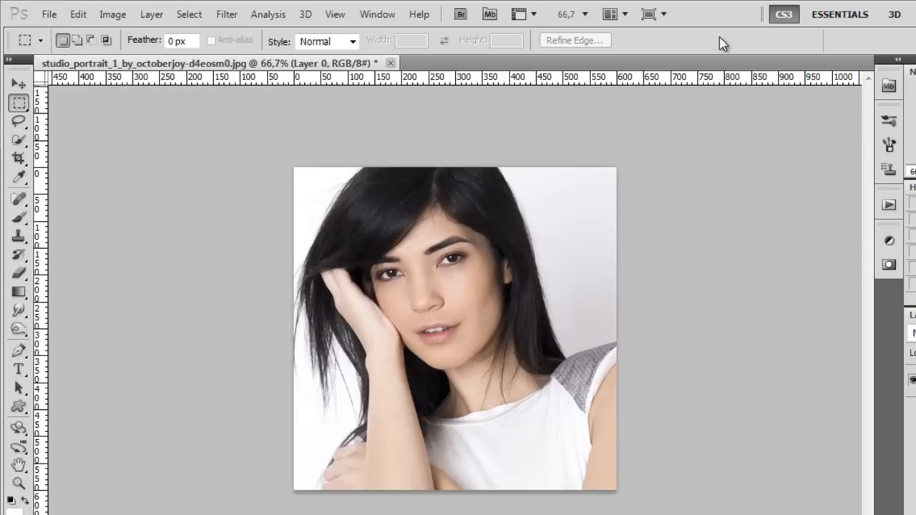
left_click(111, 14)
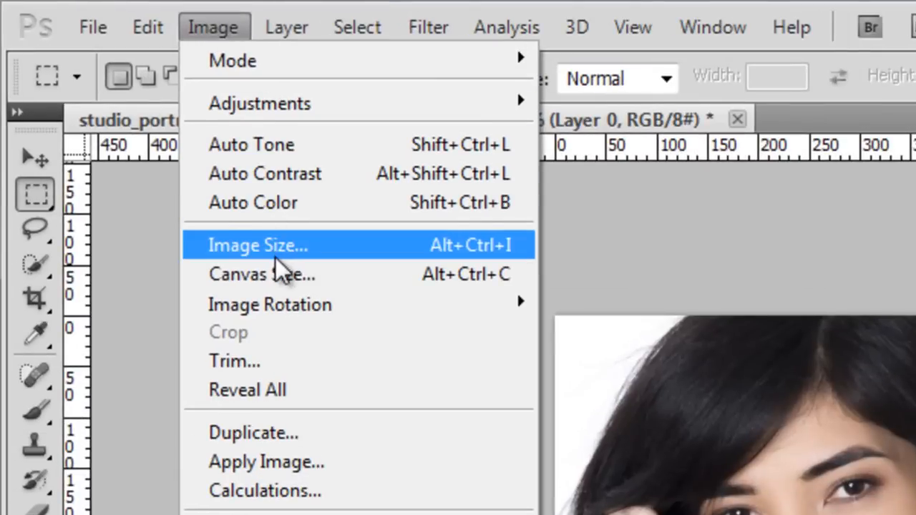
left_click(258, 244)
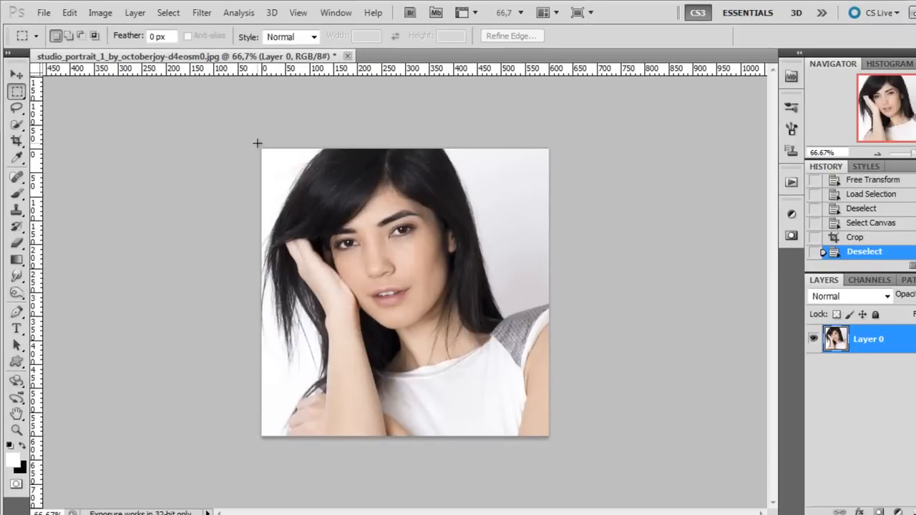
mouse_move(375, 331)
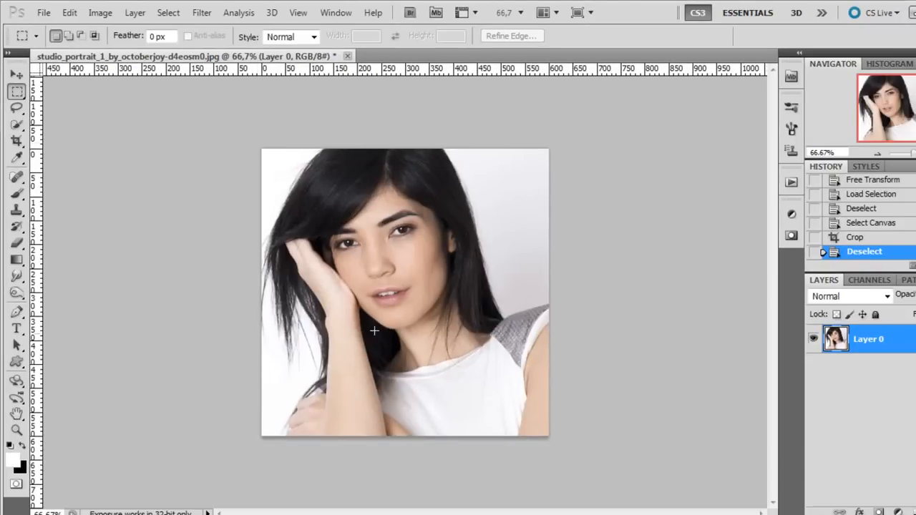
mouse_move(269, 151)
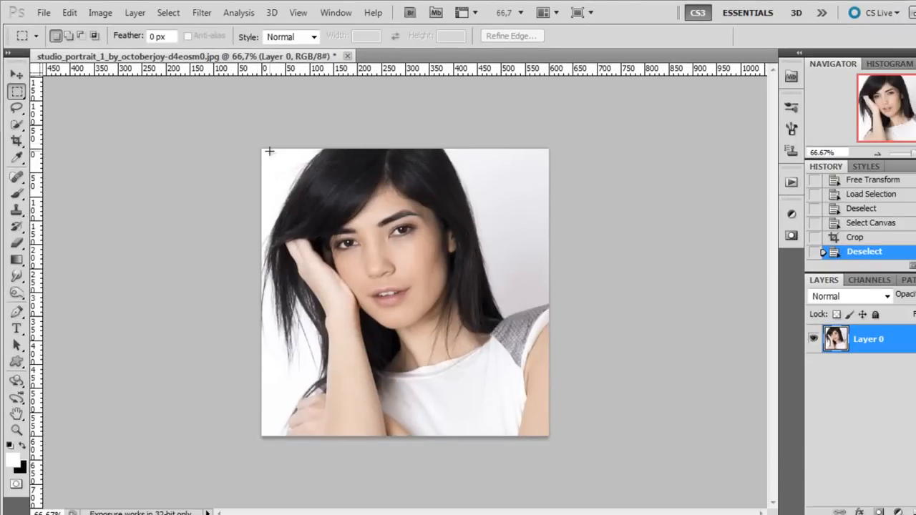
mouse_move(359, 143)
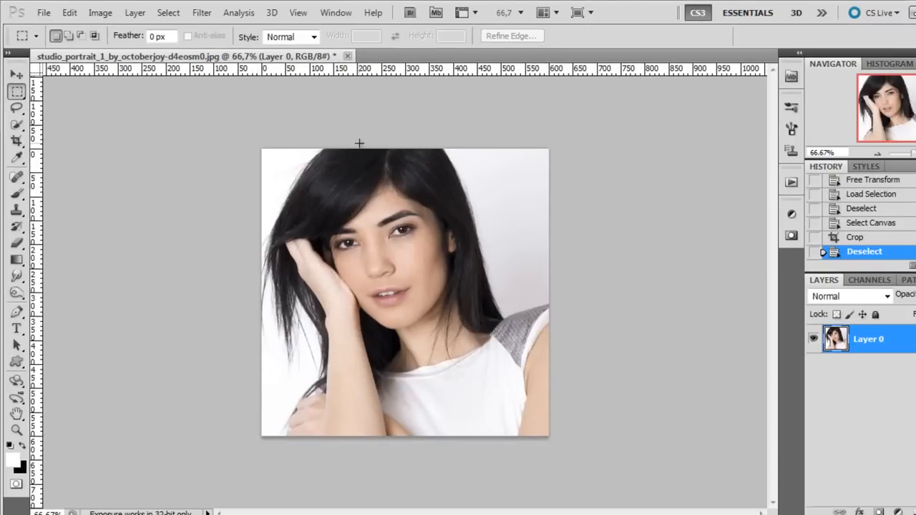
- Widen the canvas to 800 pixels via Canvas Size, keeping the height at 600
left_click(68, 11)
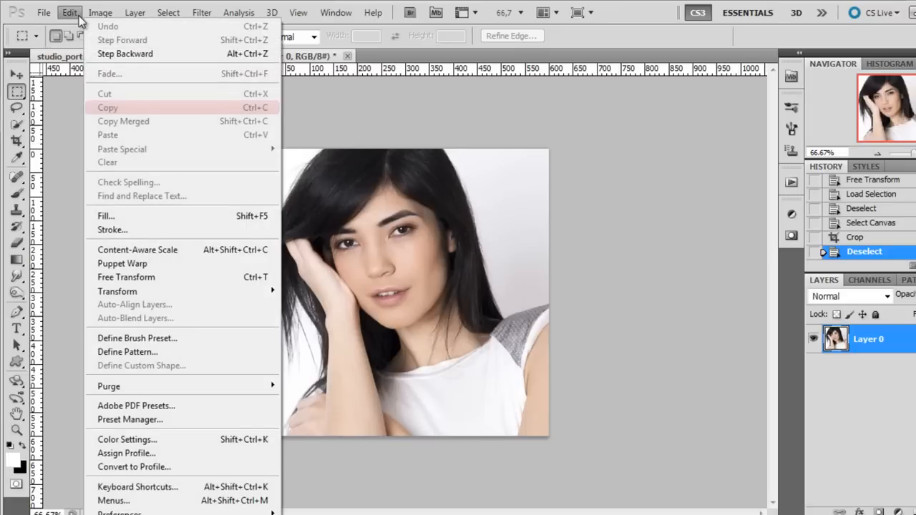
left_click(101, 12)
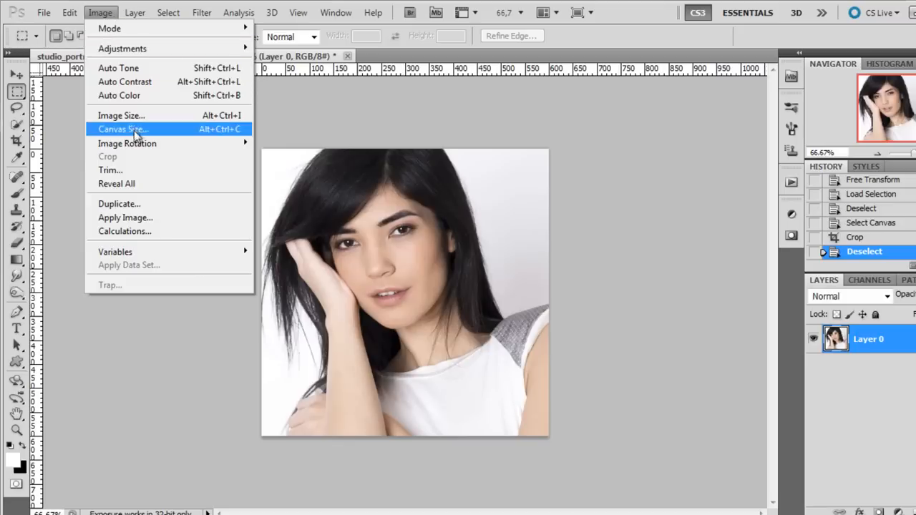
mouse_move(126, 143)
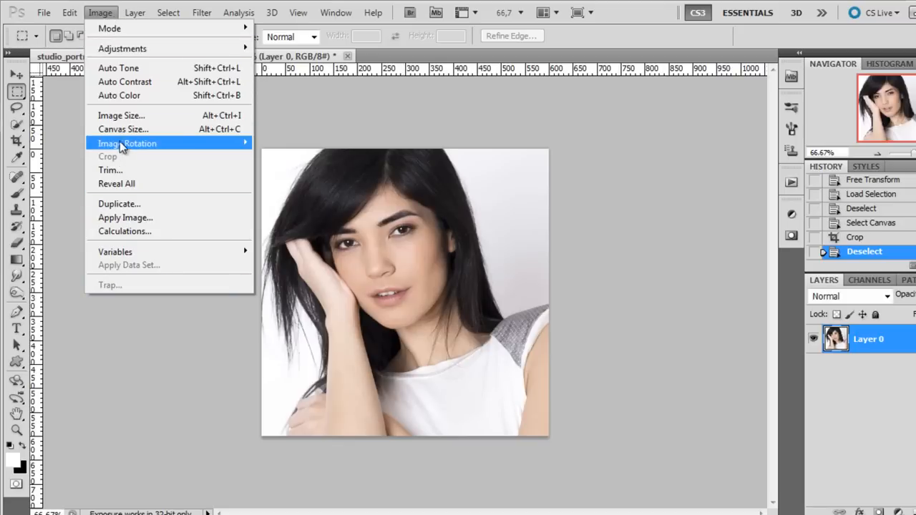
left_click(124, 129)
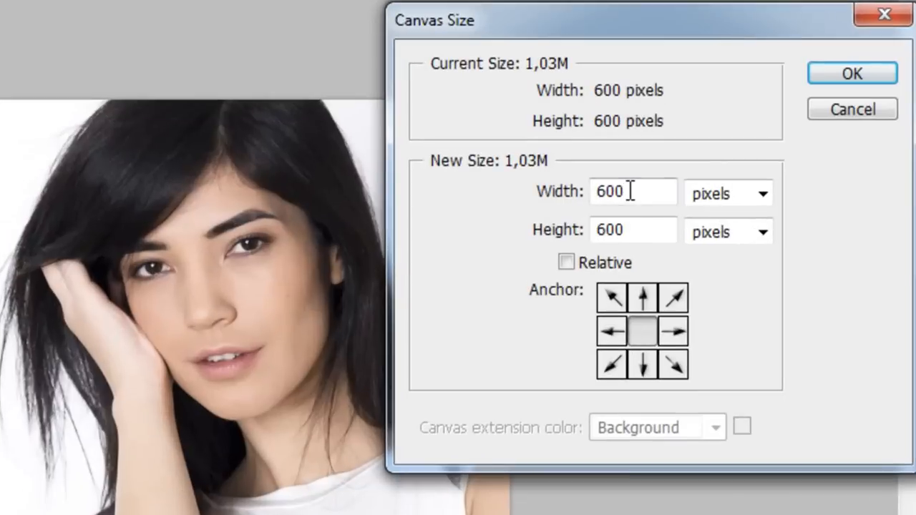
triple_click(633, 192)
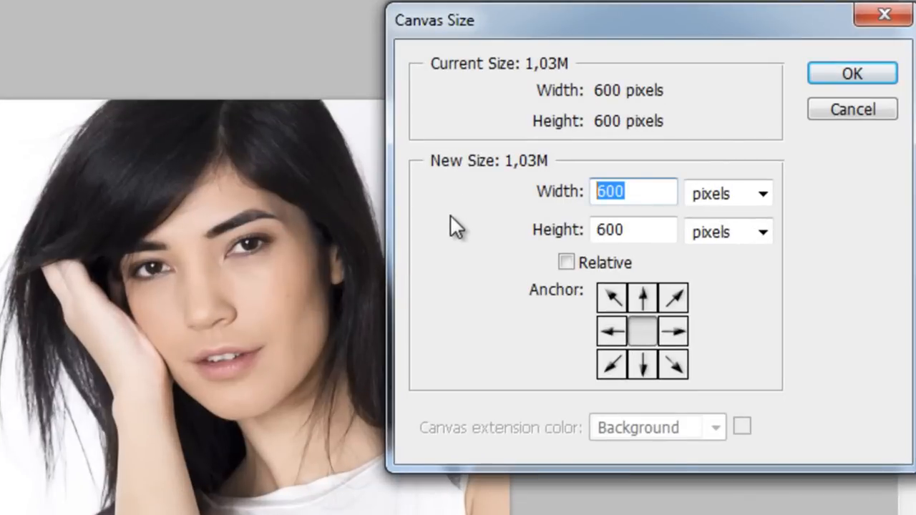
mouse_move(561, 203)
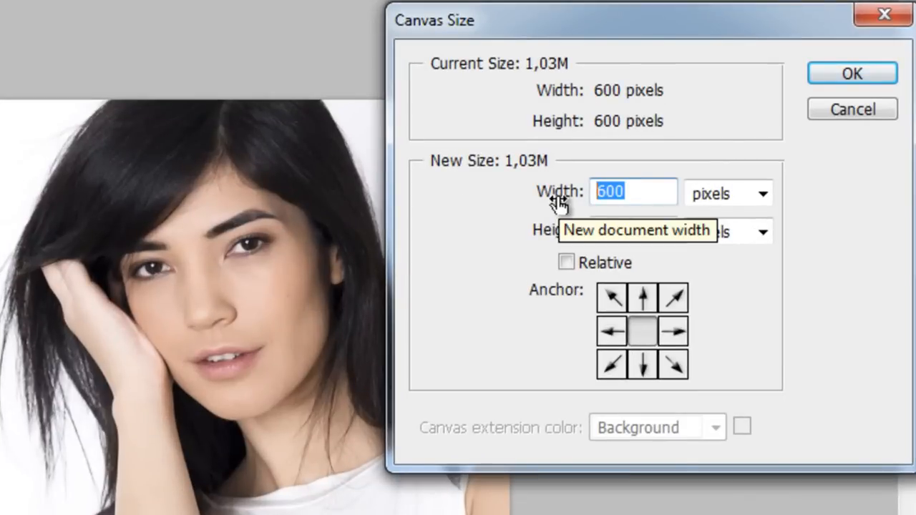
type("800")
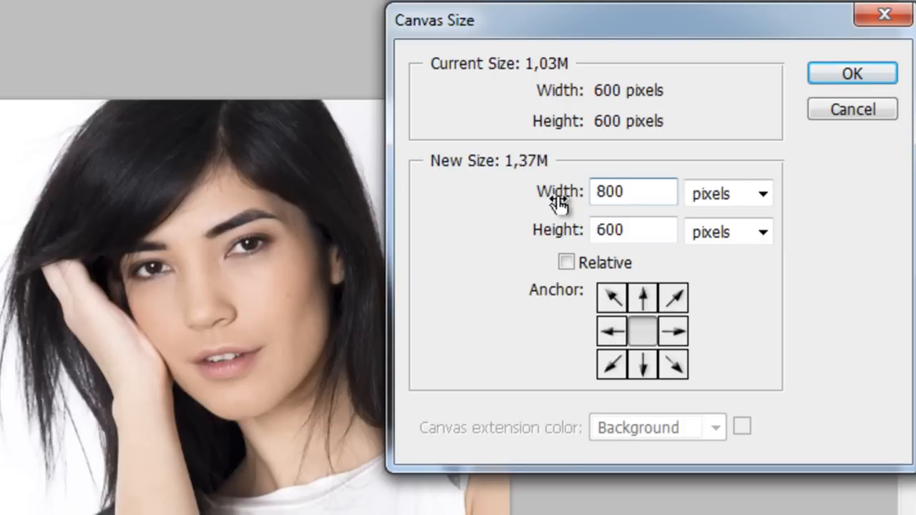
left_click(852, 73)
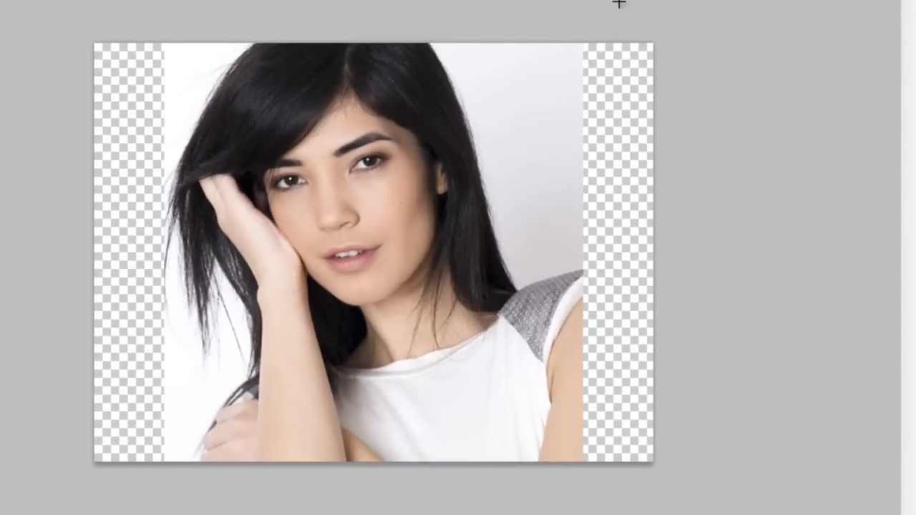
mouse_move(627, 83)
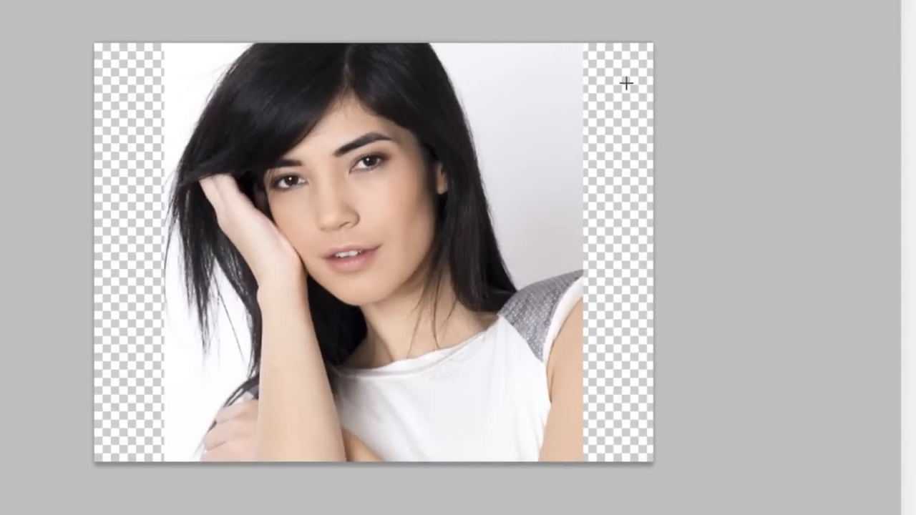
mouse_move(609, 221)
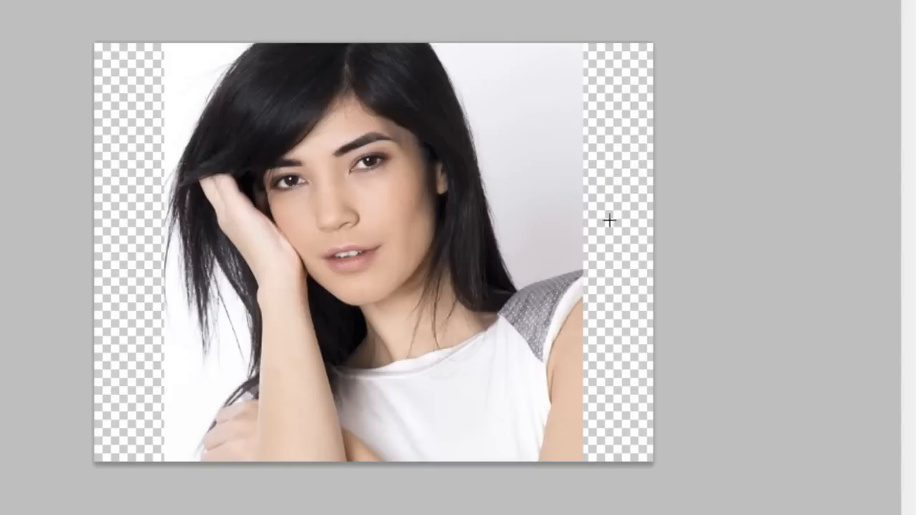
mouse_move(635, 257)
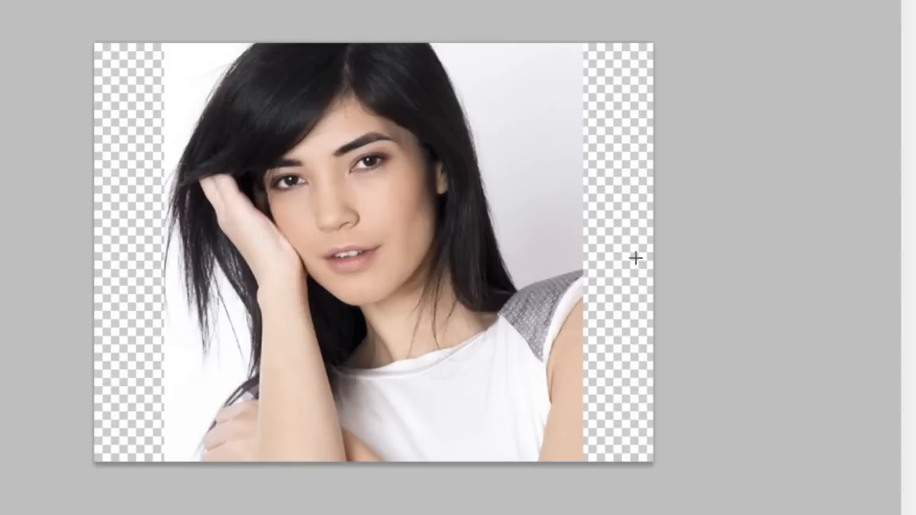
mouse_move(600, 277)
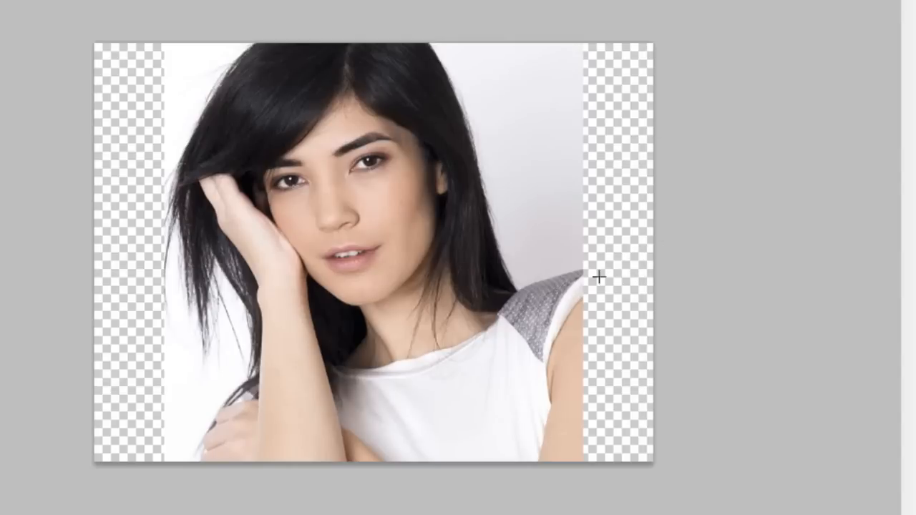
- Revert the canvas enlargement back to the original 600×600 square
left_click(146, 17)
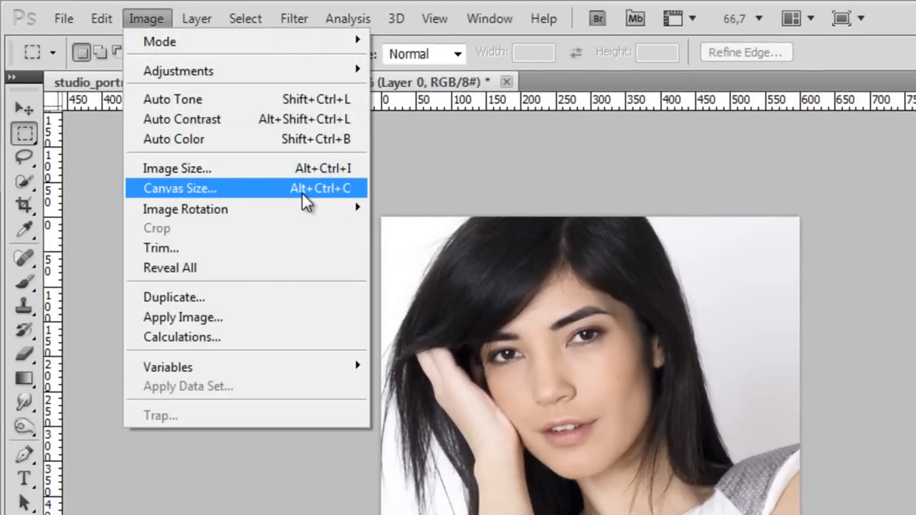
mouse_move(285, 204)
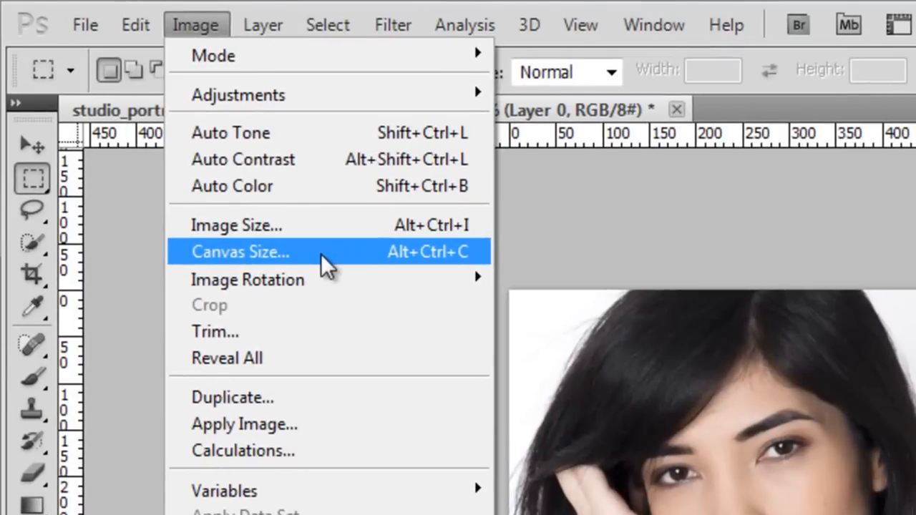
- In Canvas Size, anchor the photo to the right edge and enter an 800-pixel width
left_click(241, 252)
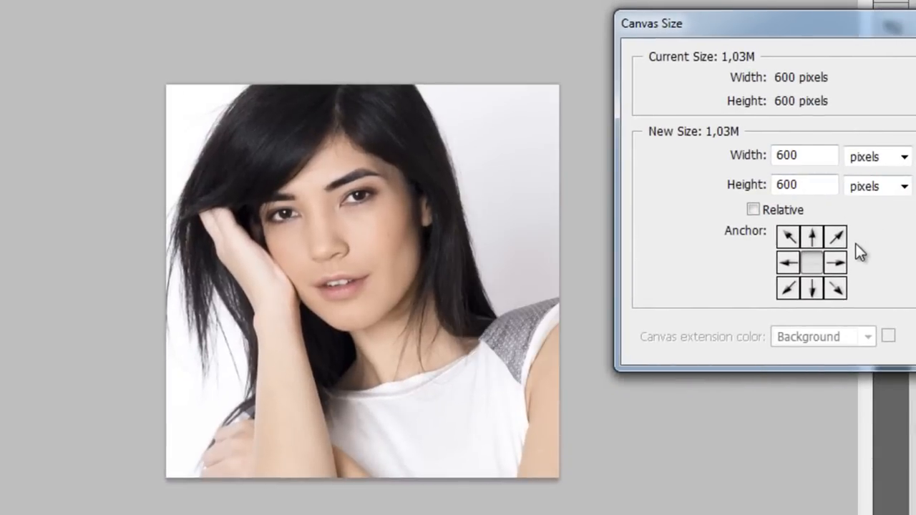
left_click(787, 263)
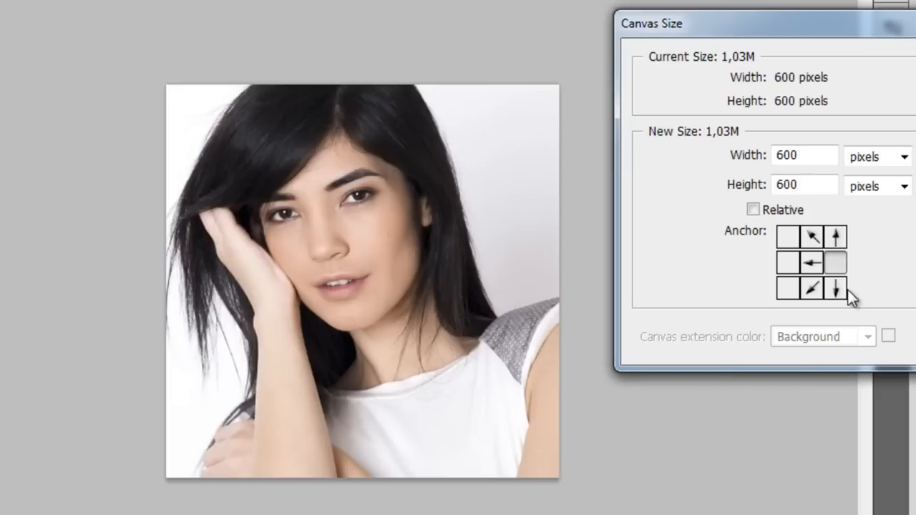
triple_click(804, 155)
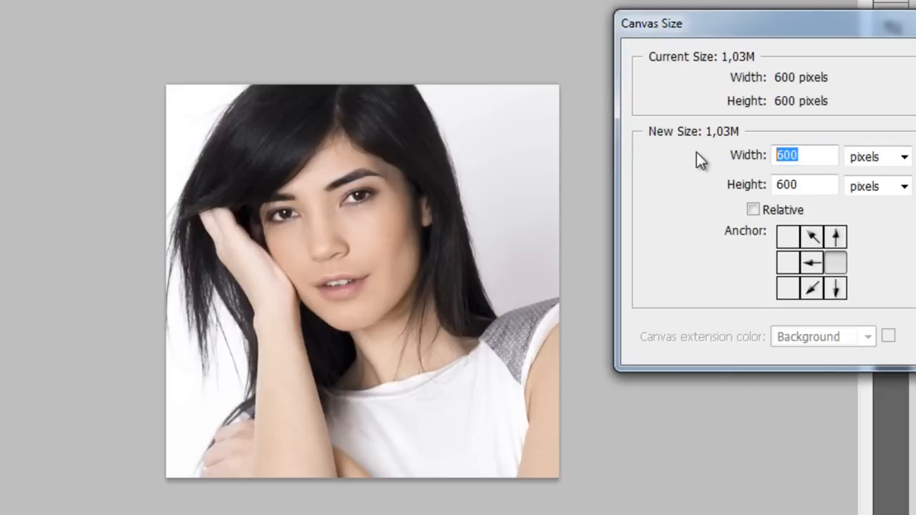
type("800")
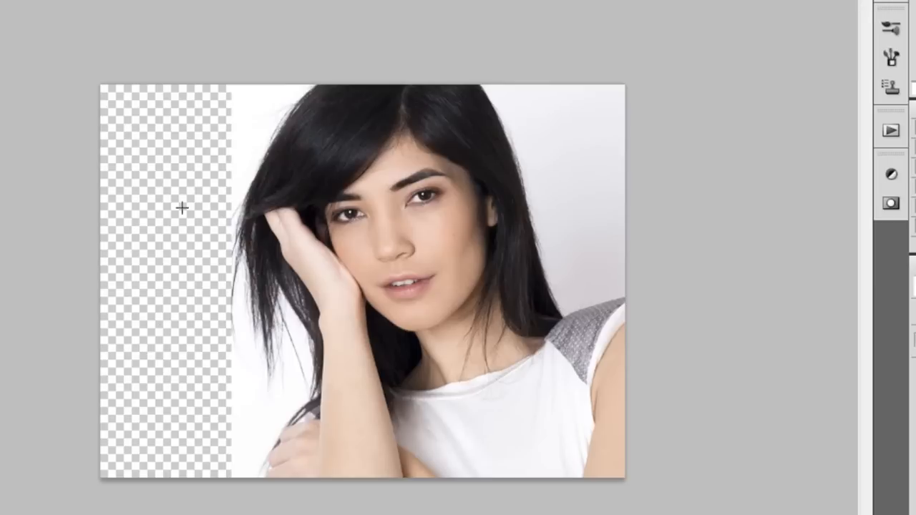
mouse_move(124, 177)
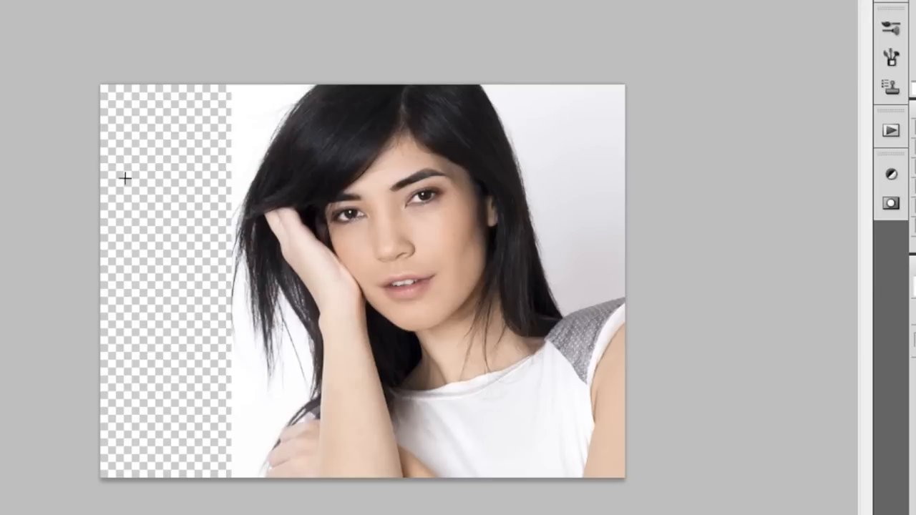
mouse_move(779, 279)
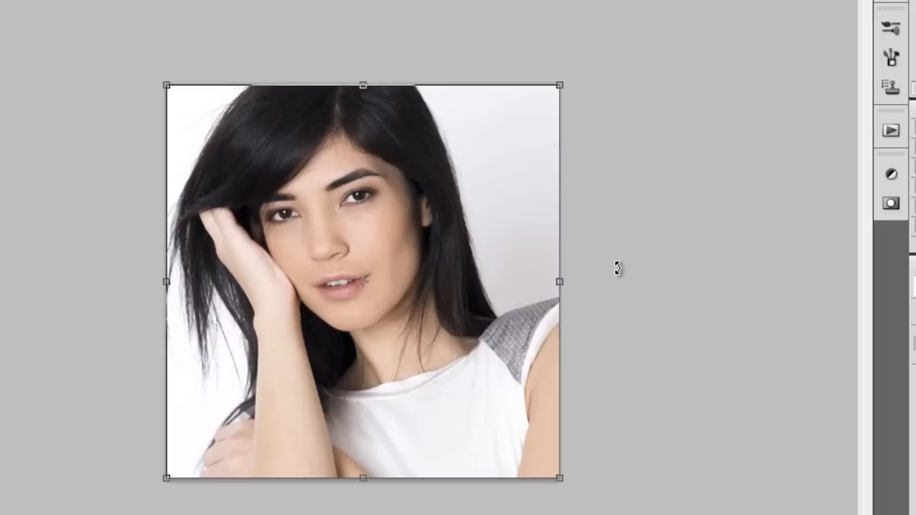
mouse_move(398, 192)
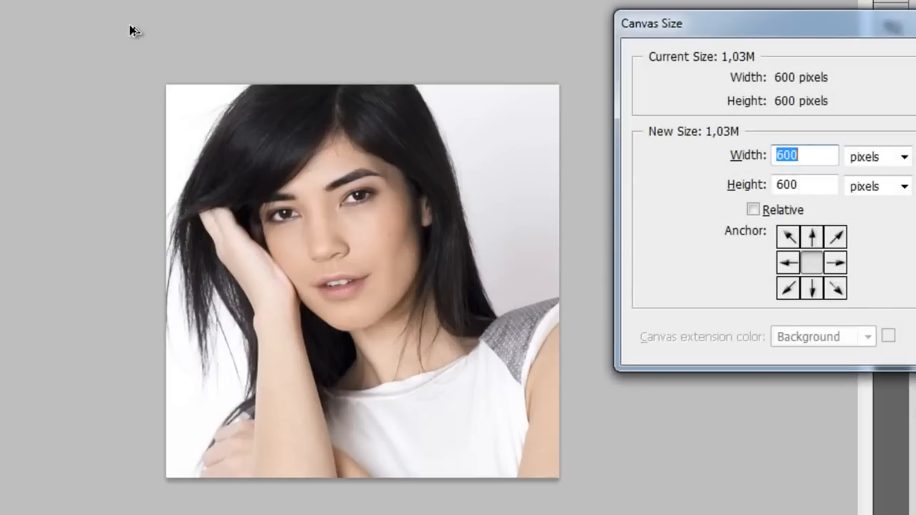
mouse_move(136, 34)
type("400")
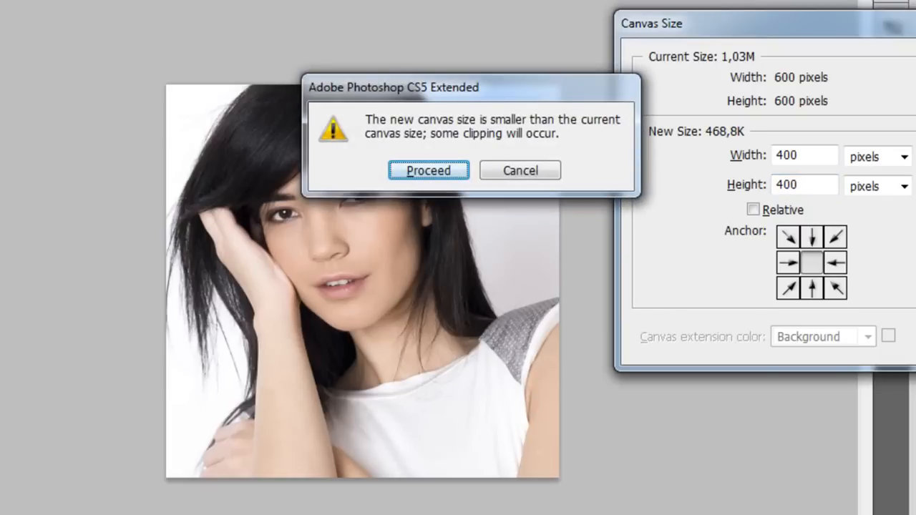
mouse_move(594, 137)
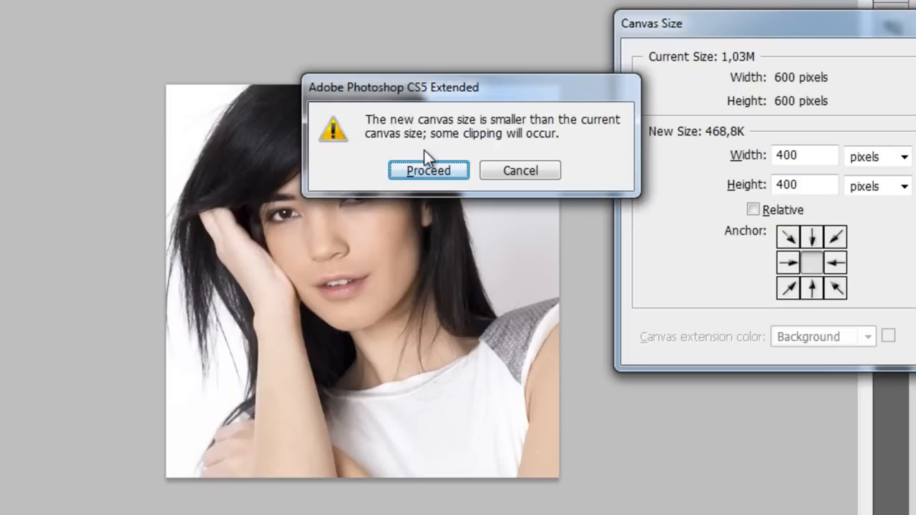
- Accept the clipping warning to shrink the canvas to 400×400 around the centre
left_click(428, 171)
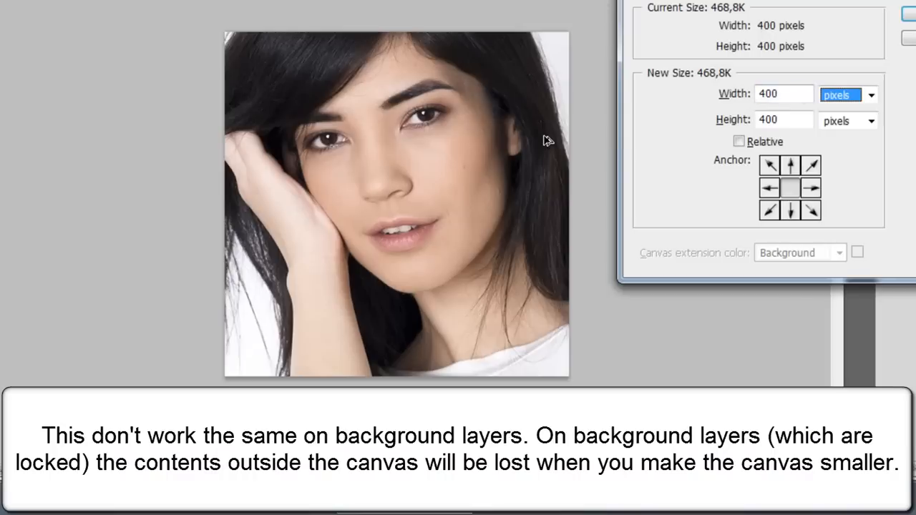
mouse_move(733, 88)
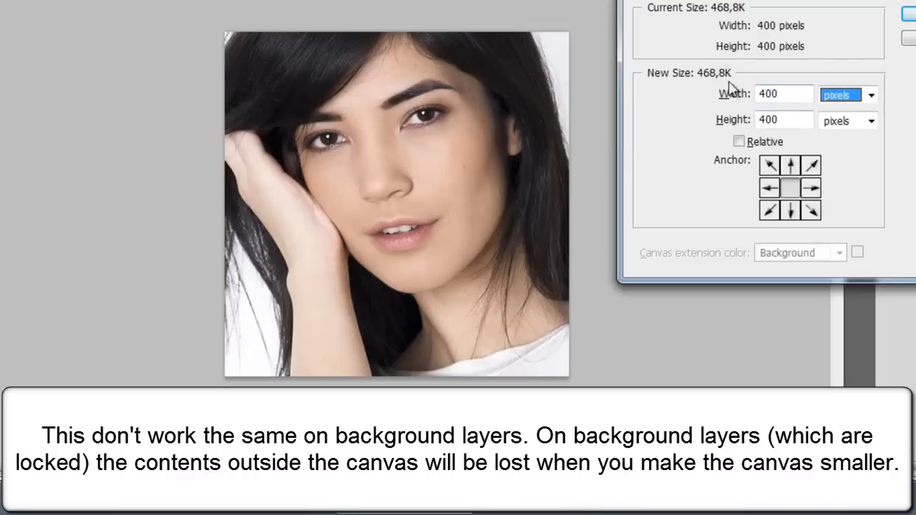
- Restore the full square portrait after reviewing the cropped 400×400 canvas
type("60")
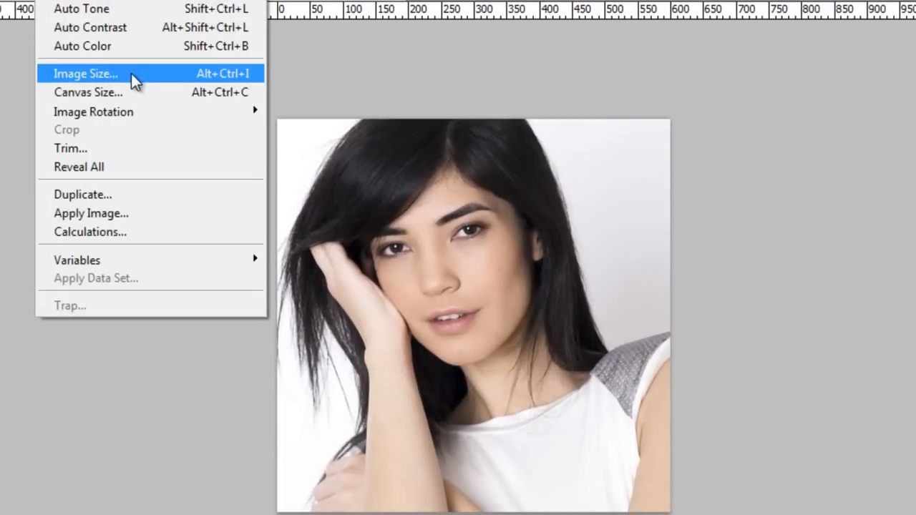
- Scale the portrait to 400×400 pixels in Image Size with Constrain Proportions on
left_click(86, 73)
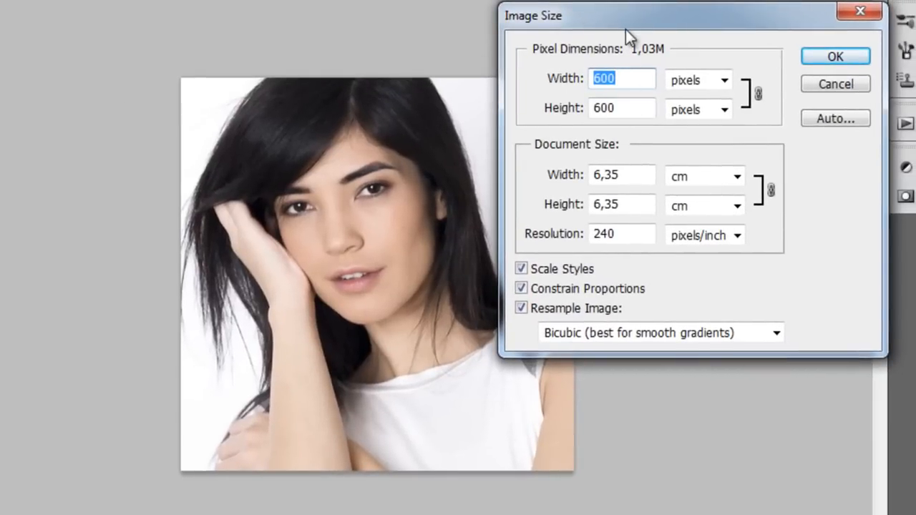
mouse_move(650, 23)
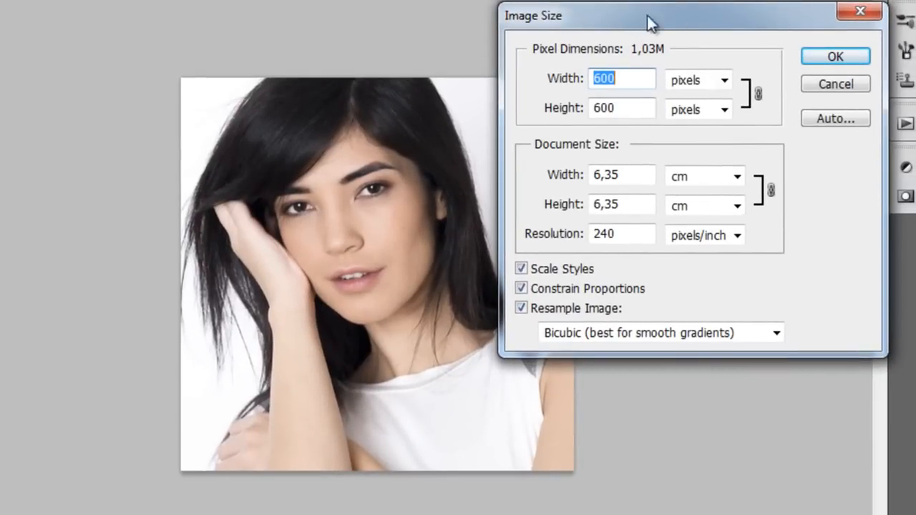
left_click_drag(647, 16, 694, 46)
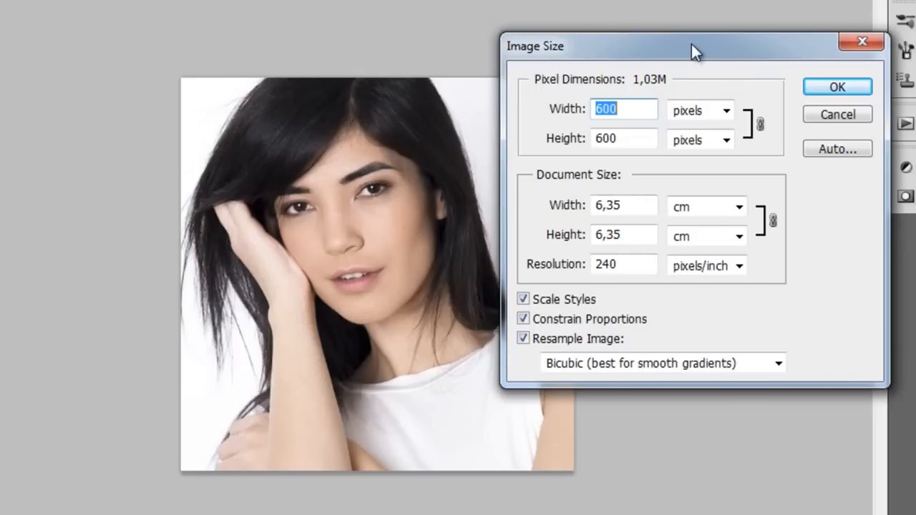
mouse_move(444, 118)
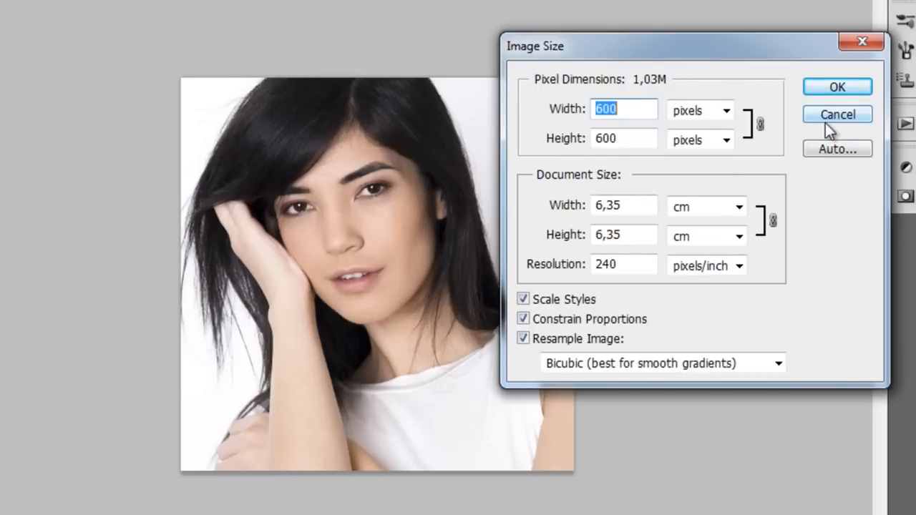
mouse_move(559, 309)
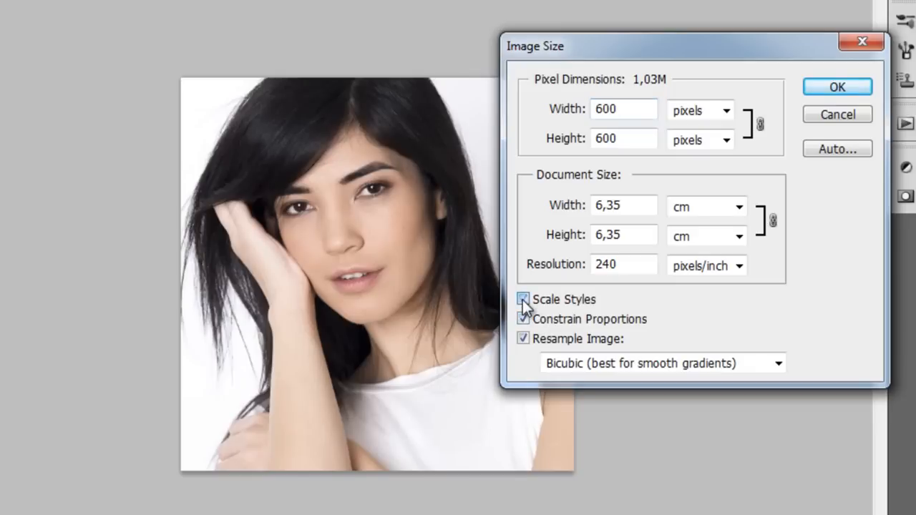
left_click(524, 300)
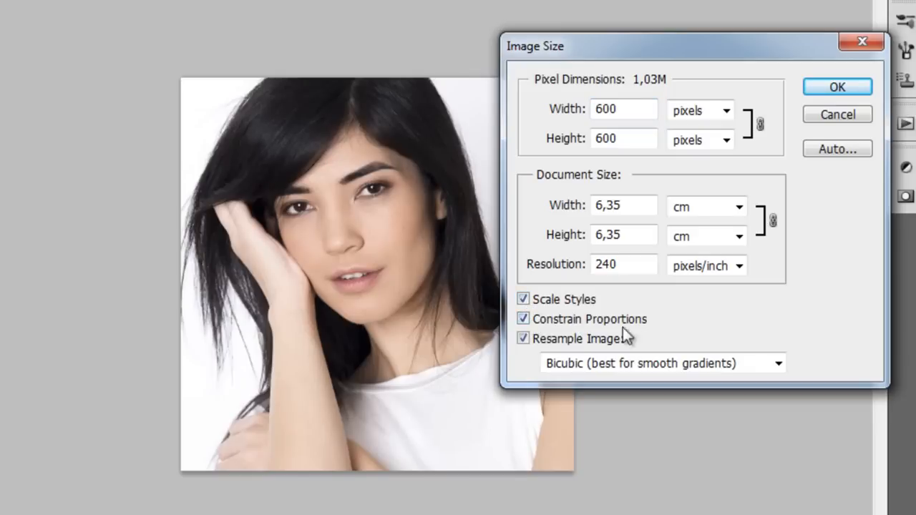
mouse_move(578, 323)
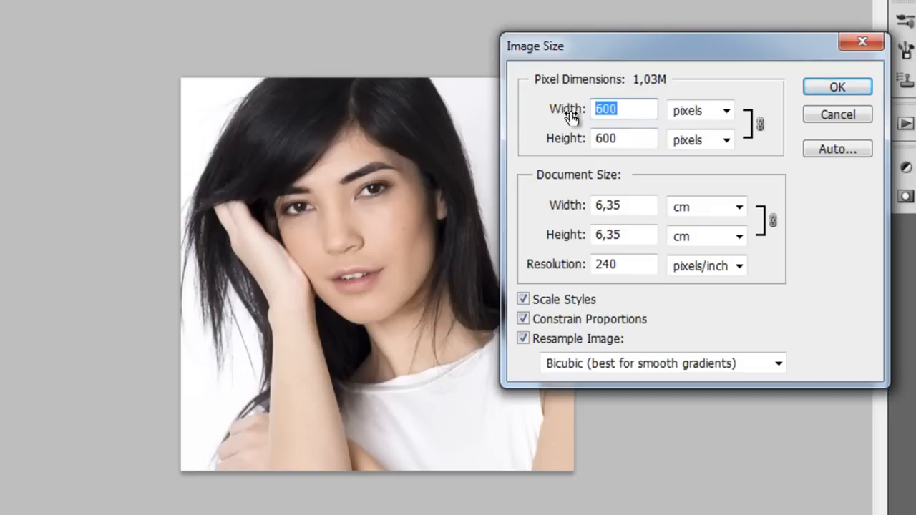
type("400")
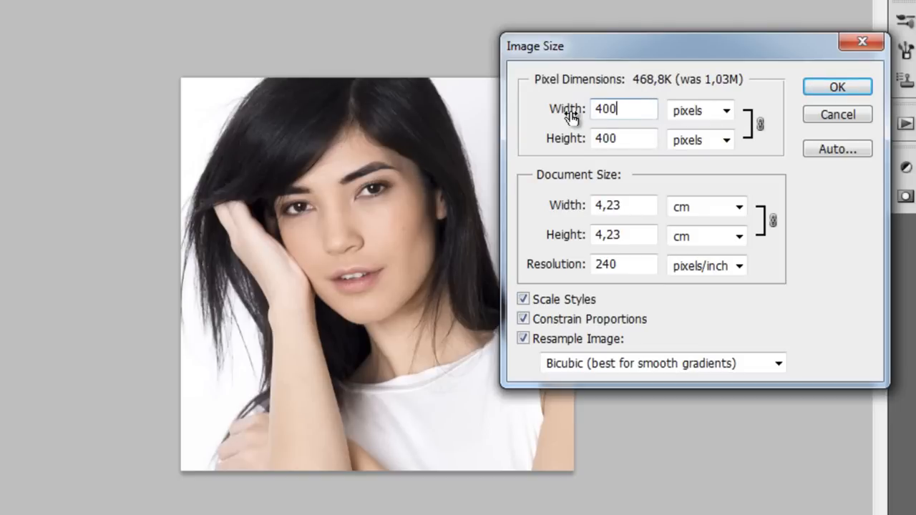
left_click(838, 88)
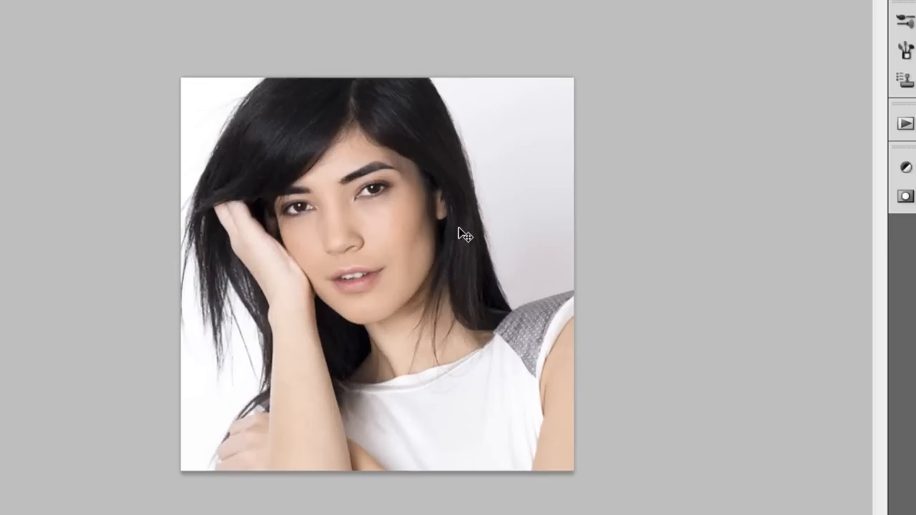
mouse_move(478, 234)
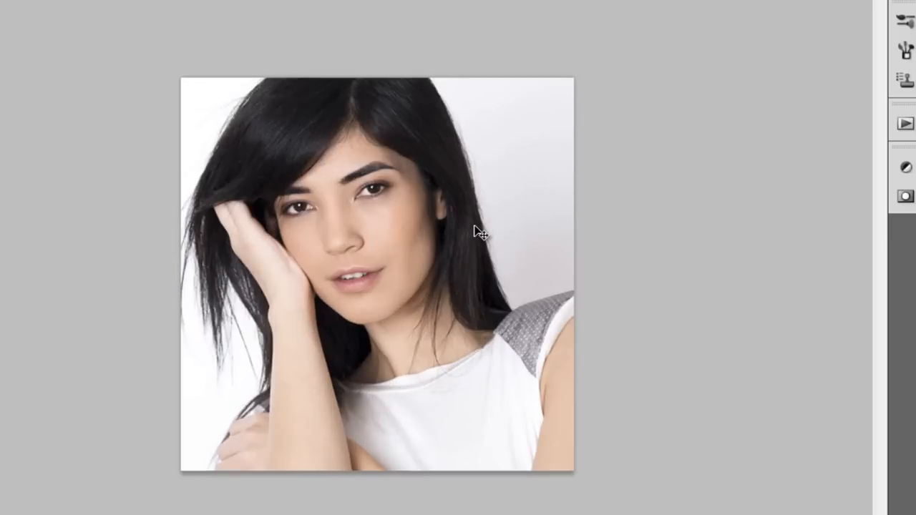
mouse_move(580, 80)
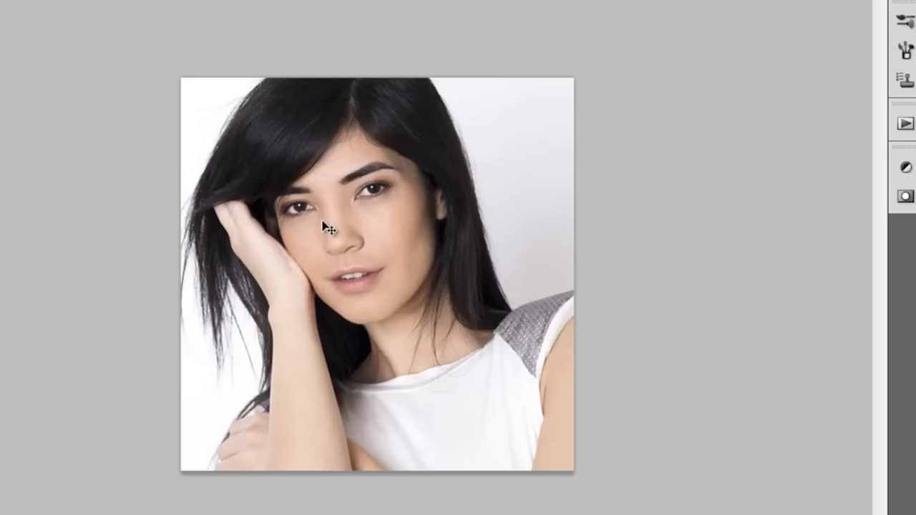
mouse_move(501, 131)
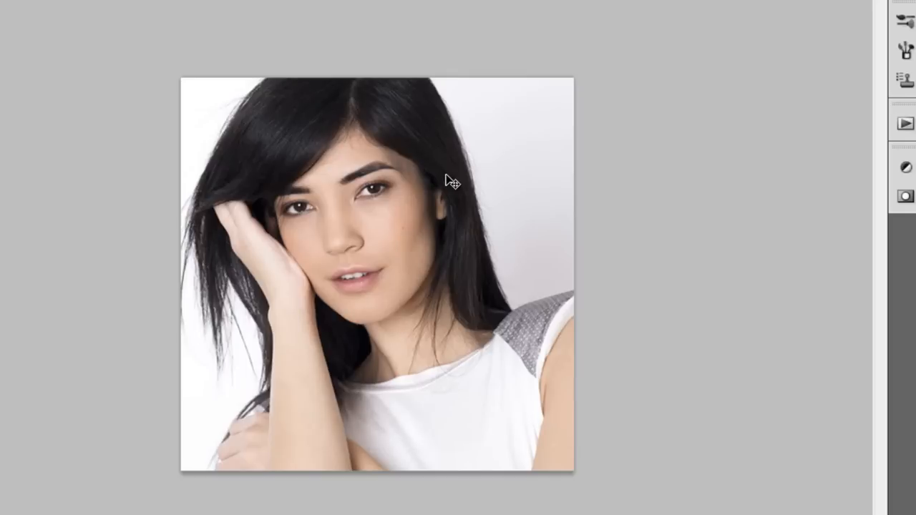
mouse_move(451, 188)
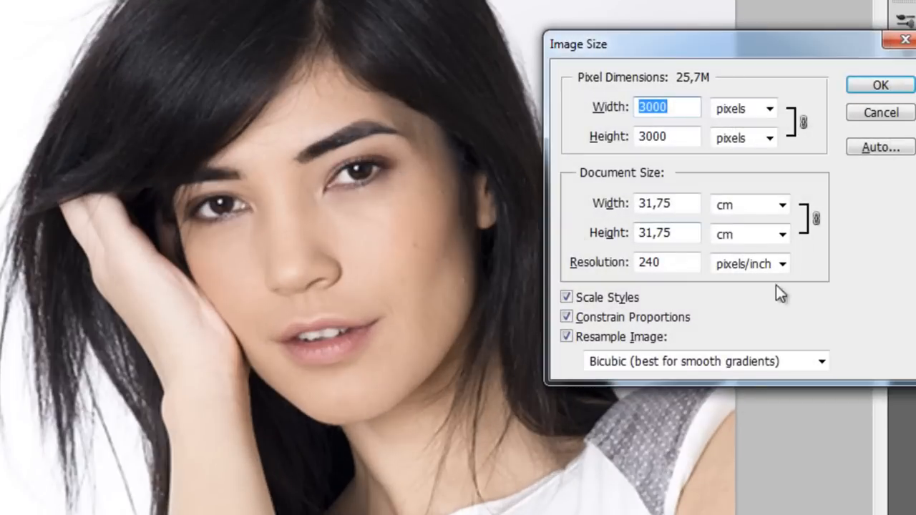
- Unlink proportions and squash the portrait to 3000×2000, then to a much shorter height
left_click(567, 316)
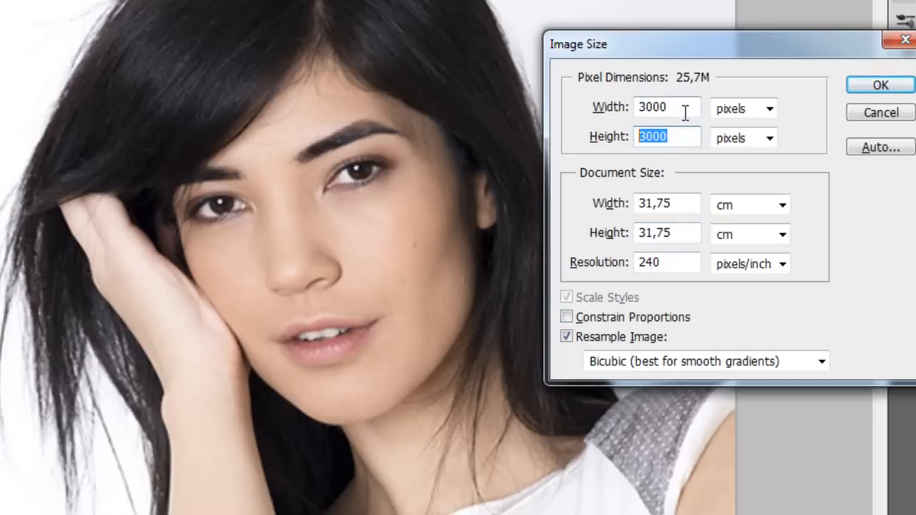
type("20")
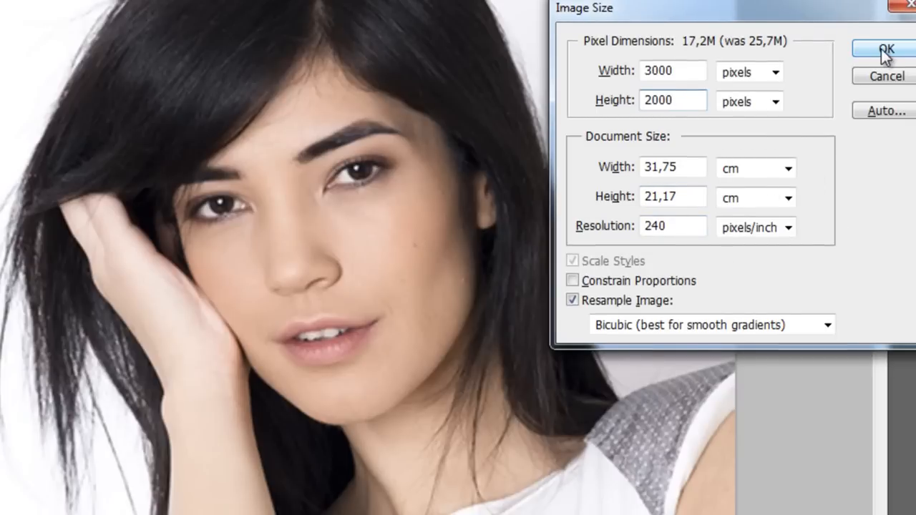
left_click(887, 49)
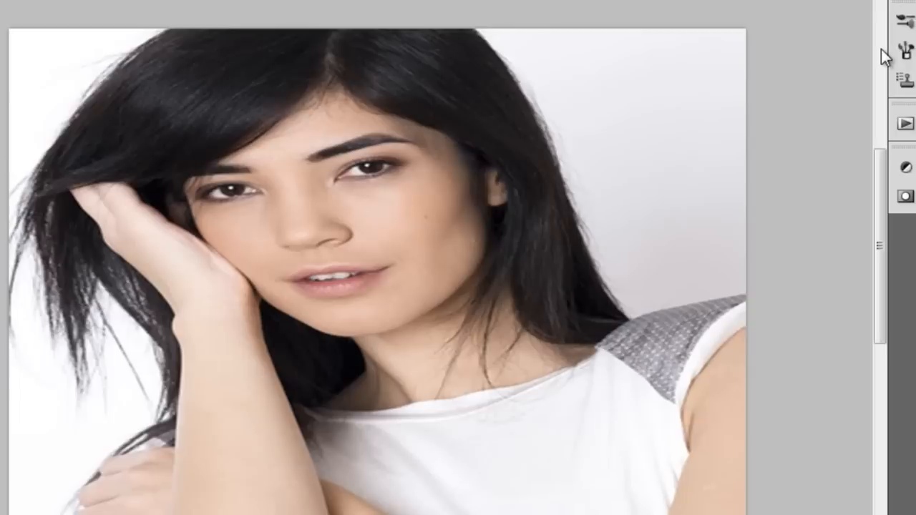
mouse_move(458, 229)
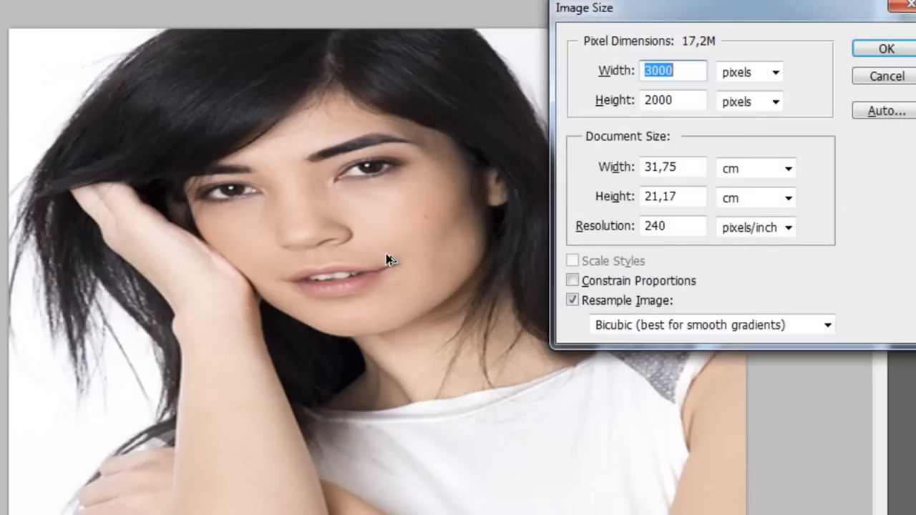
type("1")
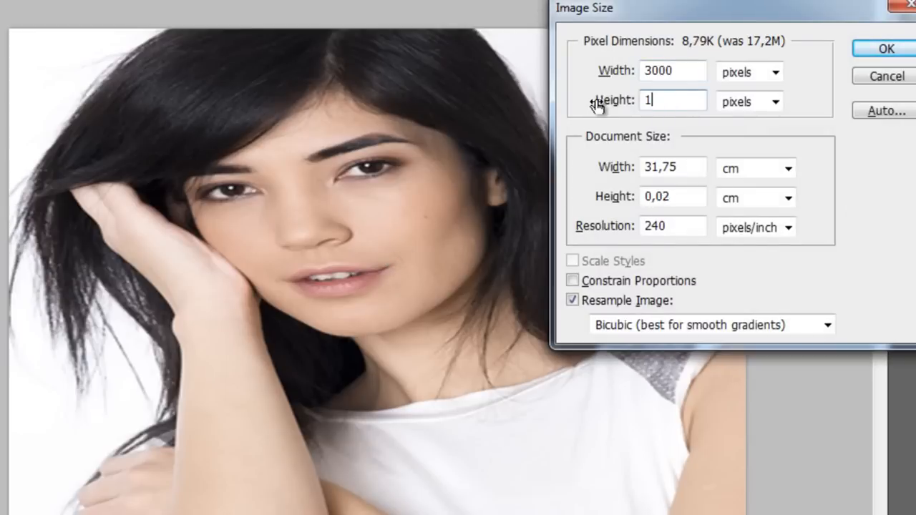
left_click(885, 49)
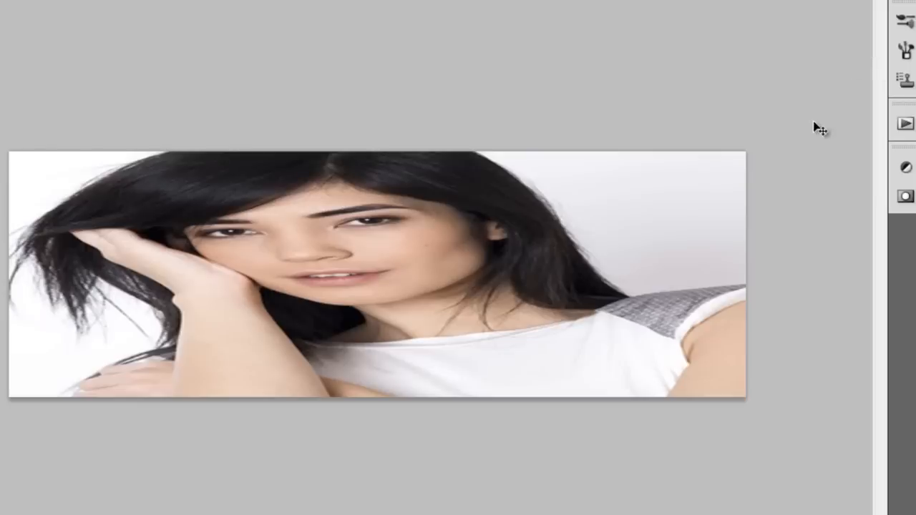
mouse_move(660, 301)
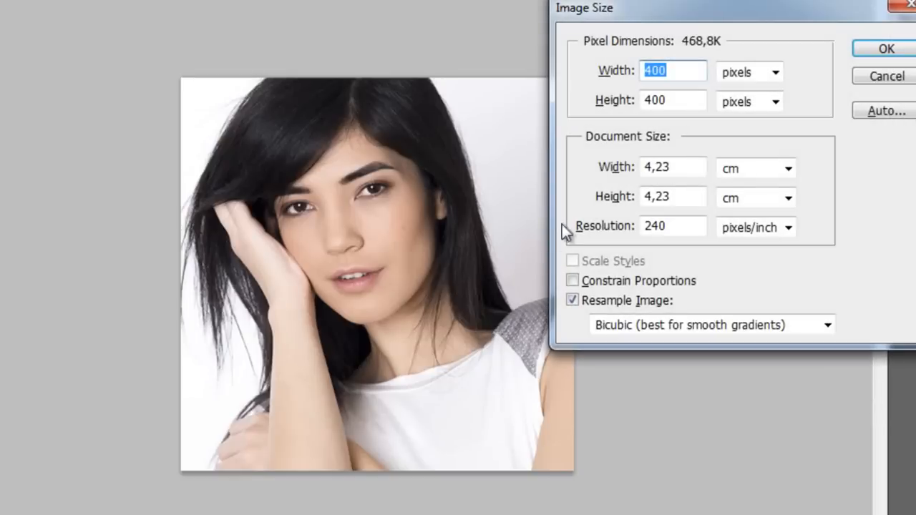
- Leave Image Size unchanged and trim the canvas height to 300 pixels instead
left_click(671, 100)
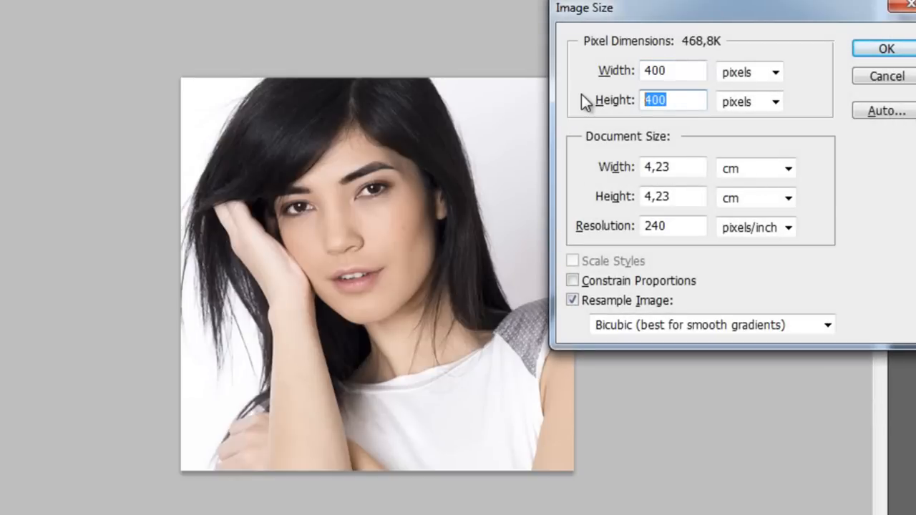
left_click(885, 49)
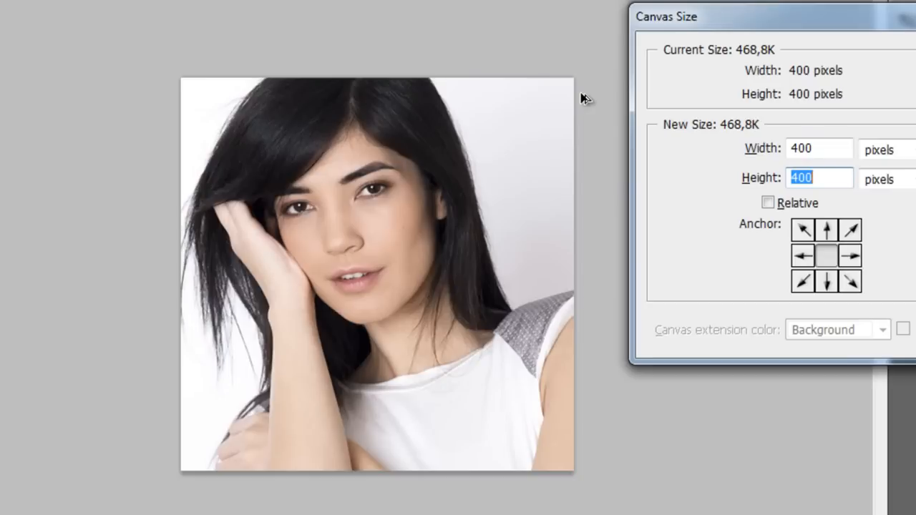
type("300")
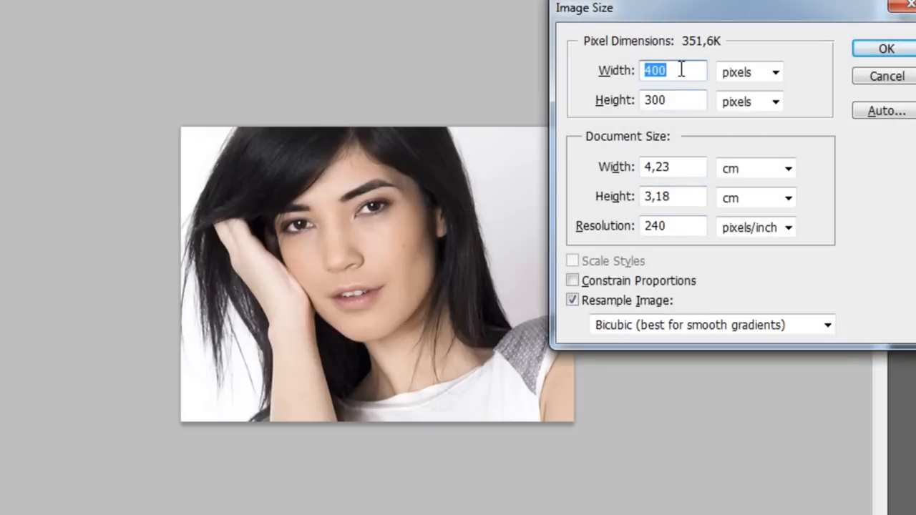
- Free-transform the portrait layer lower within the 400×300 canvas to frame the face
left_click(885, 49)
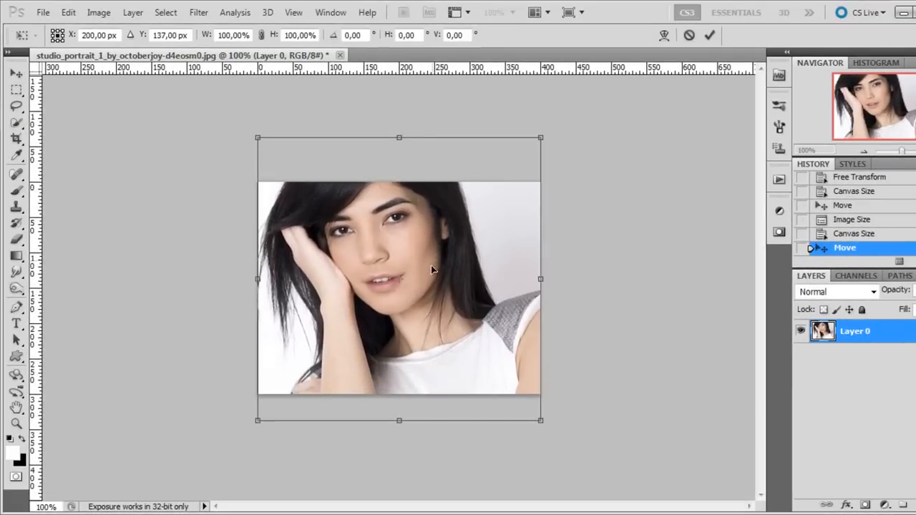
left_click_drag(429, 269, 423, 288)
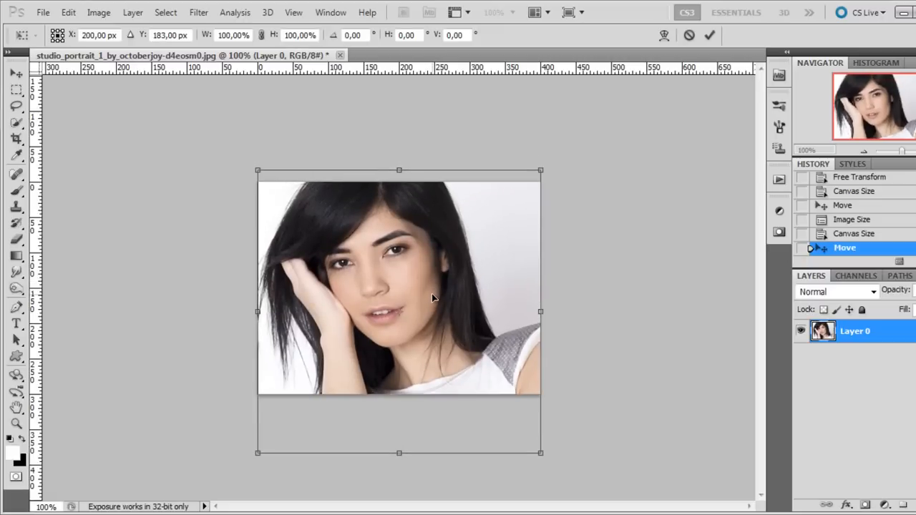
left_click_drag(432, 299, 437, 289)
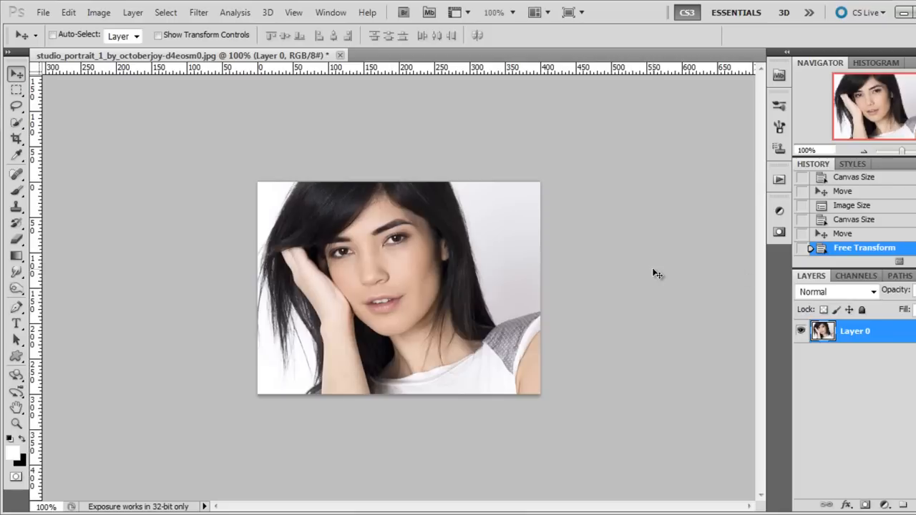
mouse_move(143, 60)
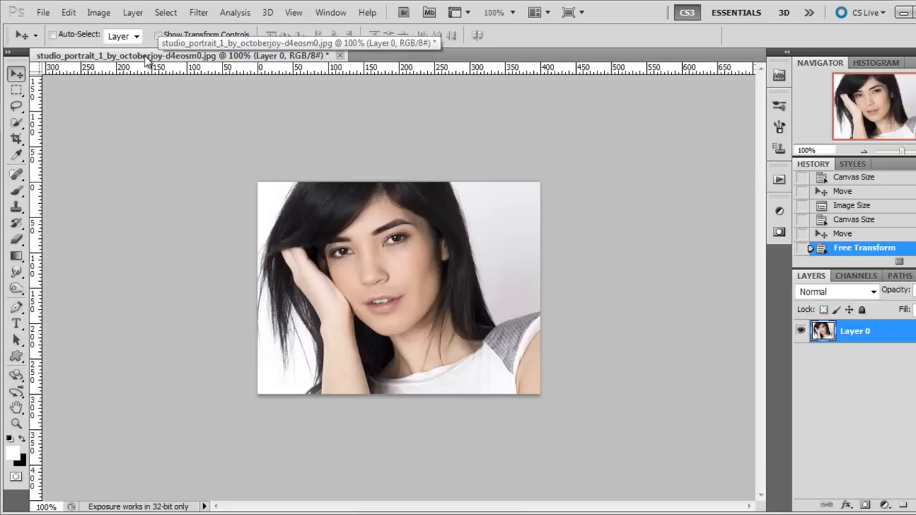